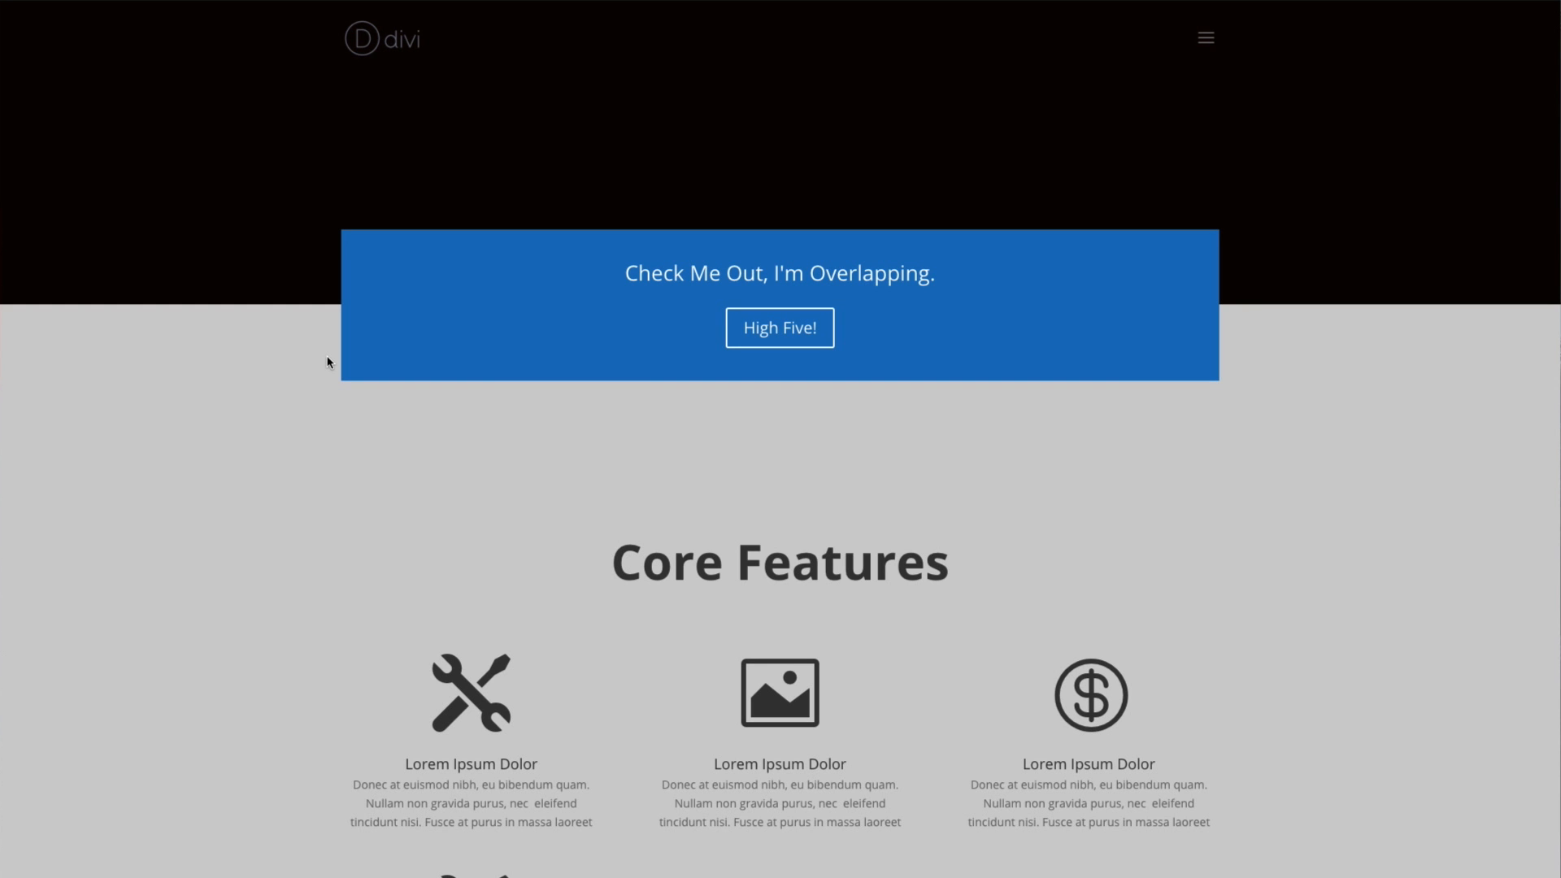
pyautogui.moveTo(337, 316)
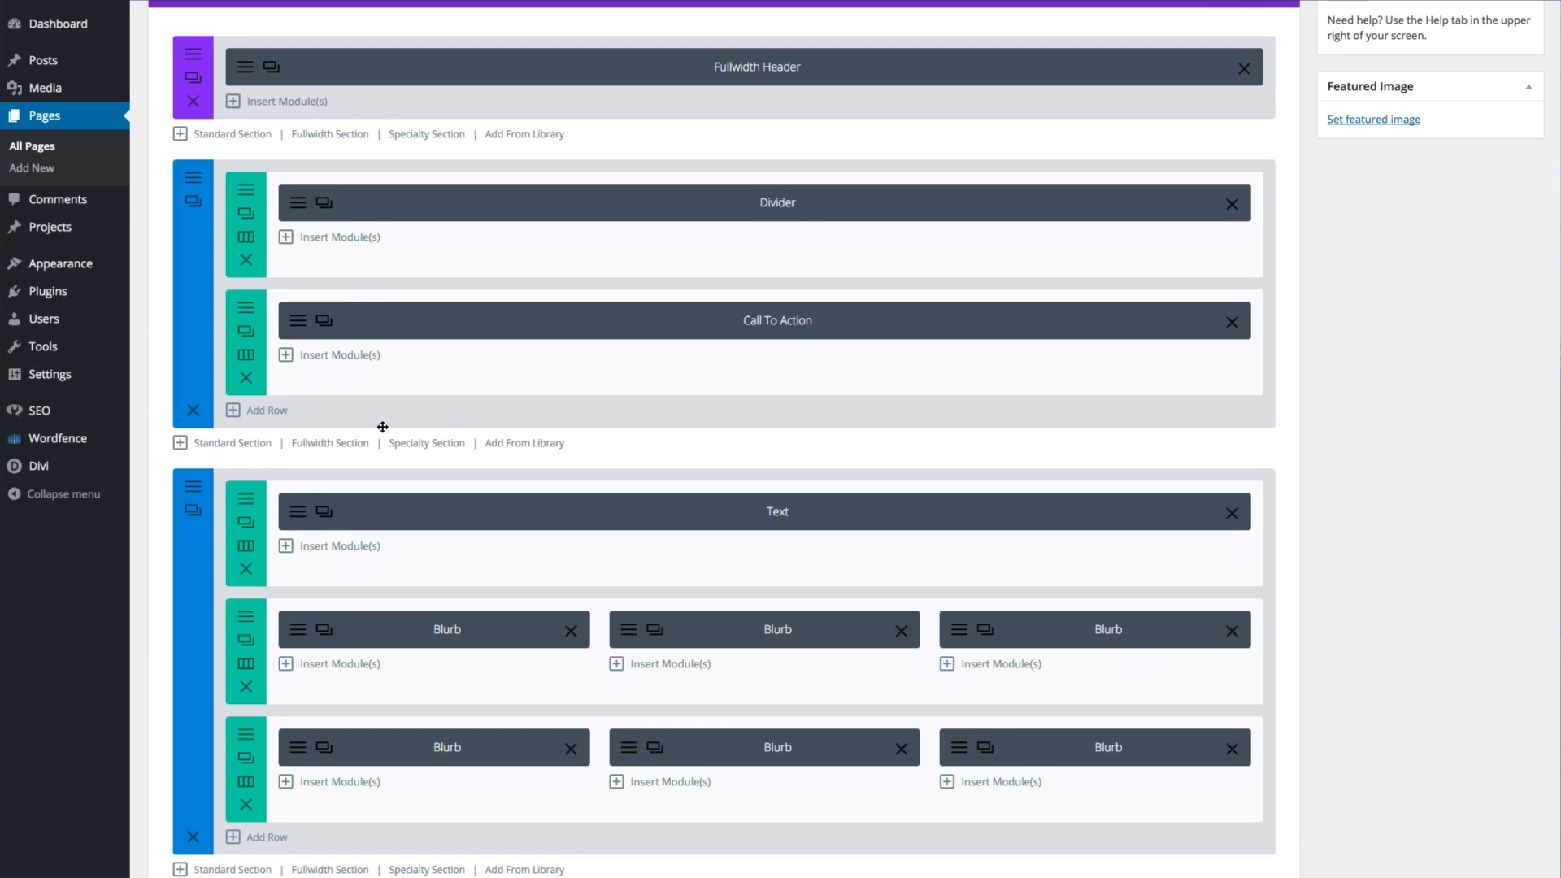
pyautogui.moveTo(174, 414)
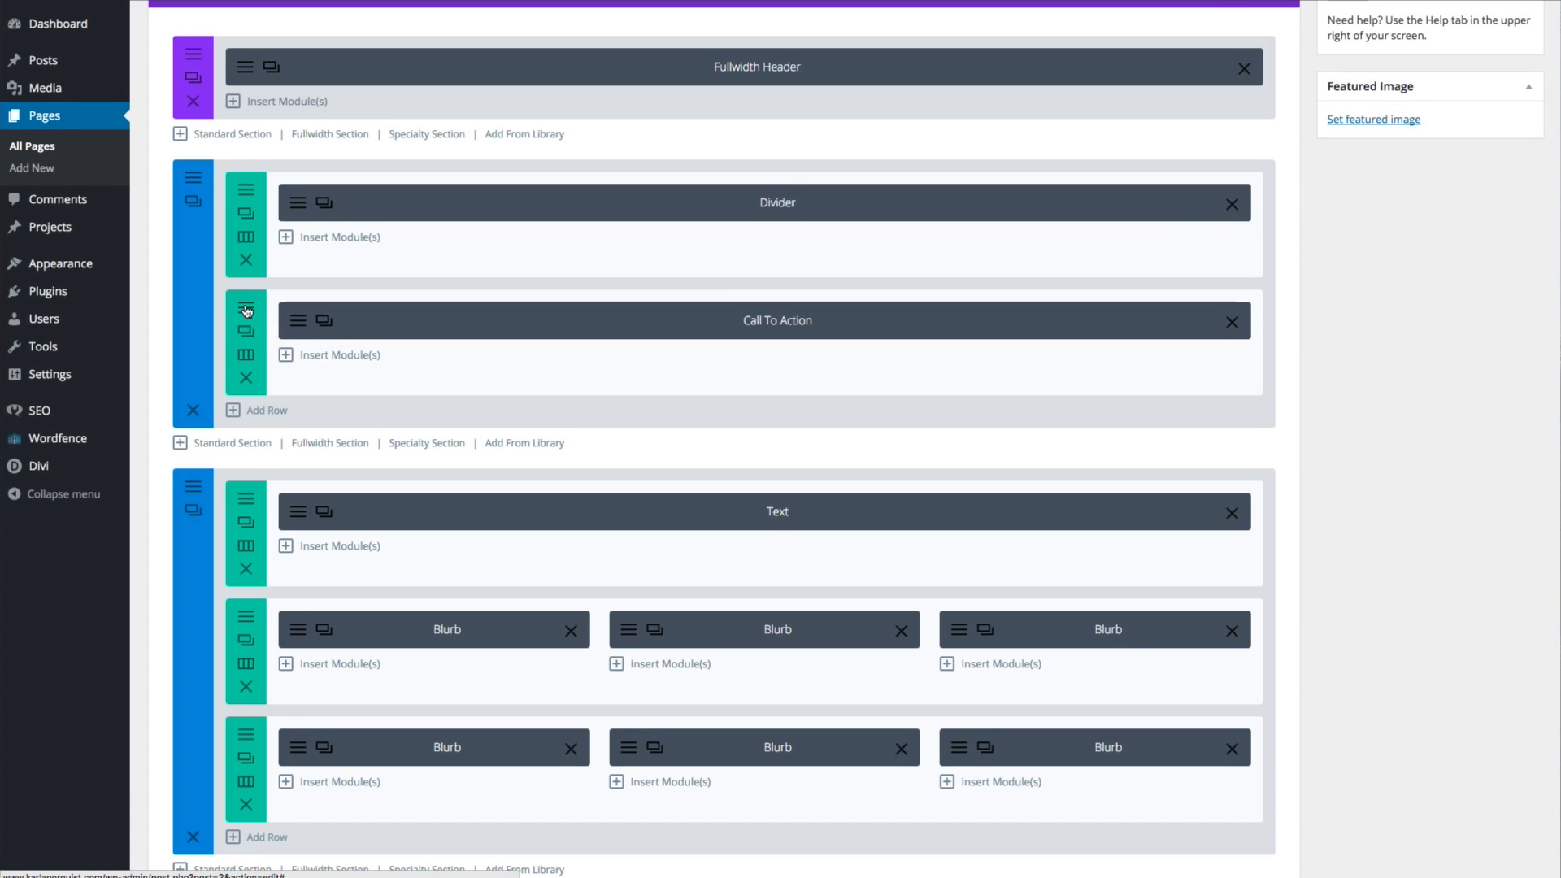
# Step: Give the Call To Action row CSS class 'cta-overlap' and admin label 'Overlapping CTA', then save
pyautogui.click(246, 310)
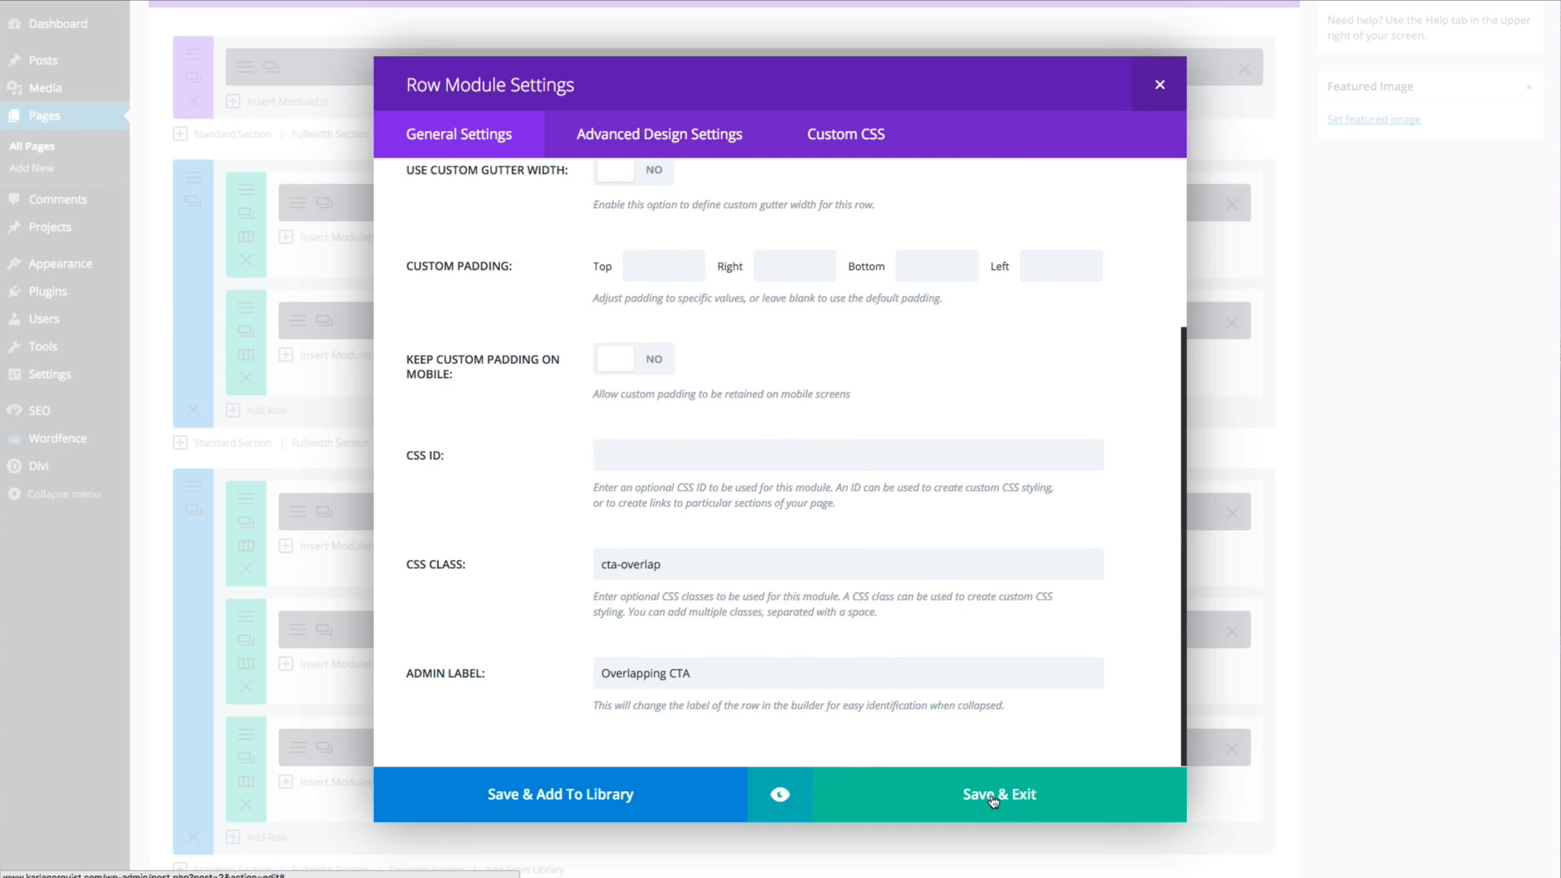
pyautogui.click(998, 794)
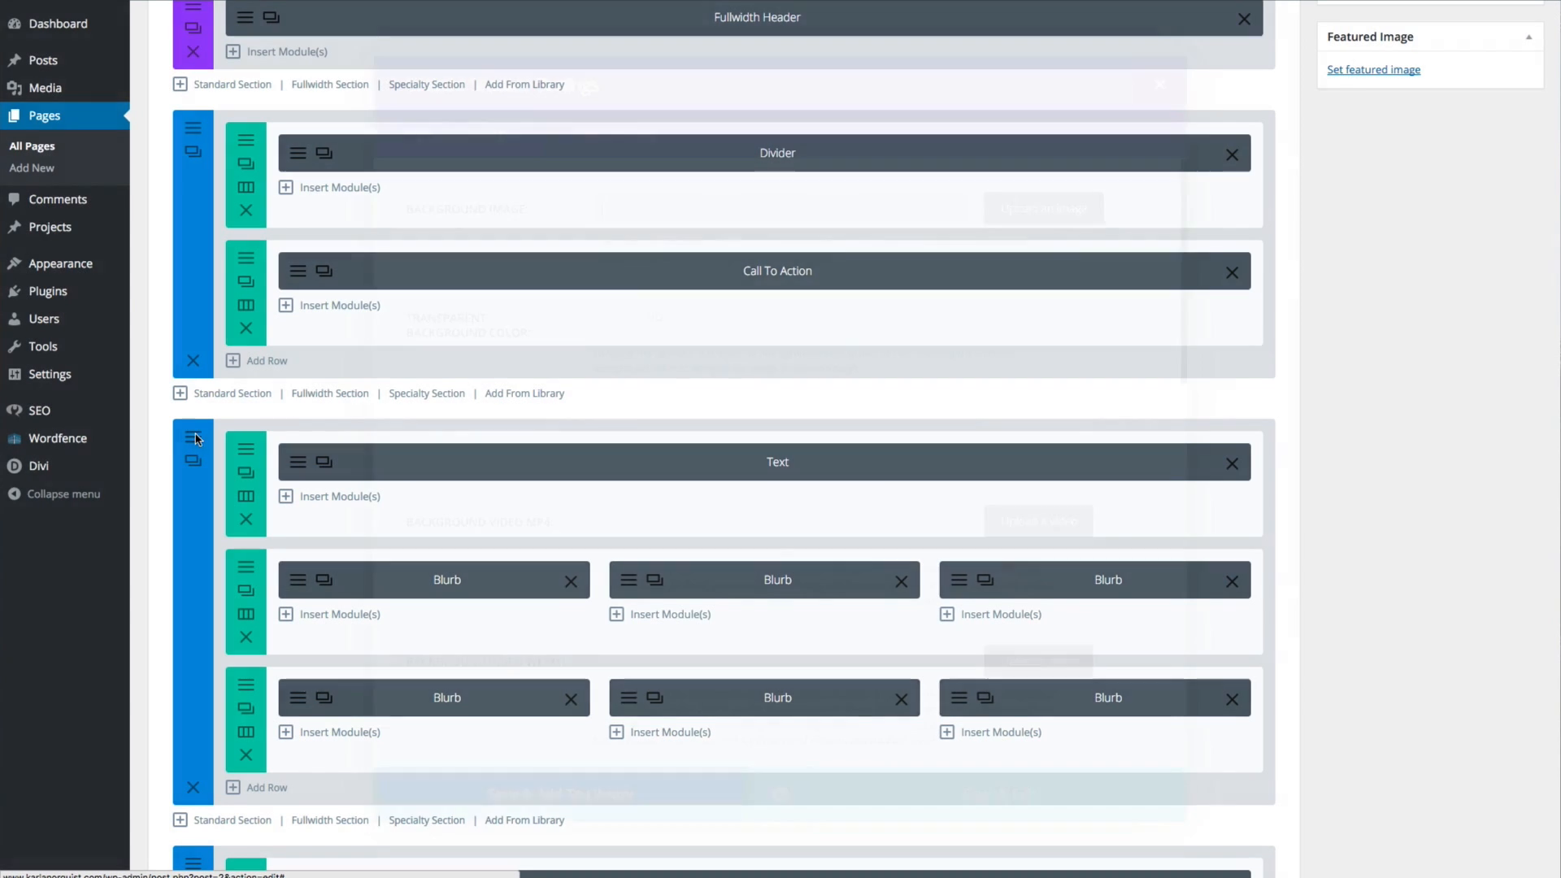
# Step: Give the features section 200px bottom padding and CSS class 'section-overlap', then save
pyautogui.click(193, 439)
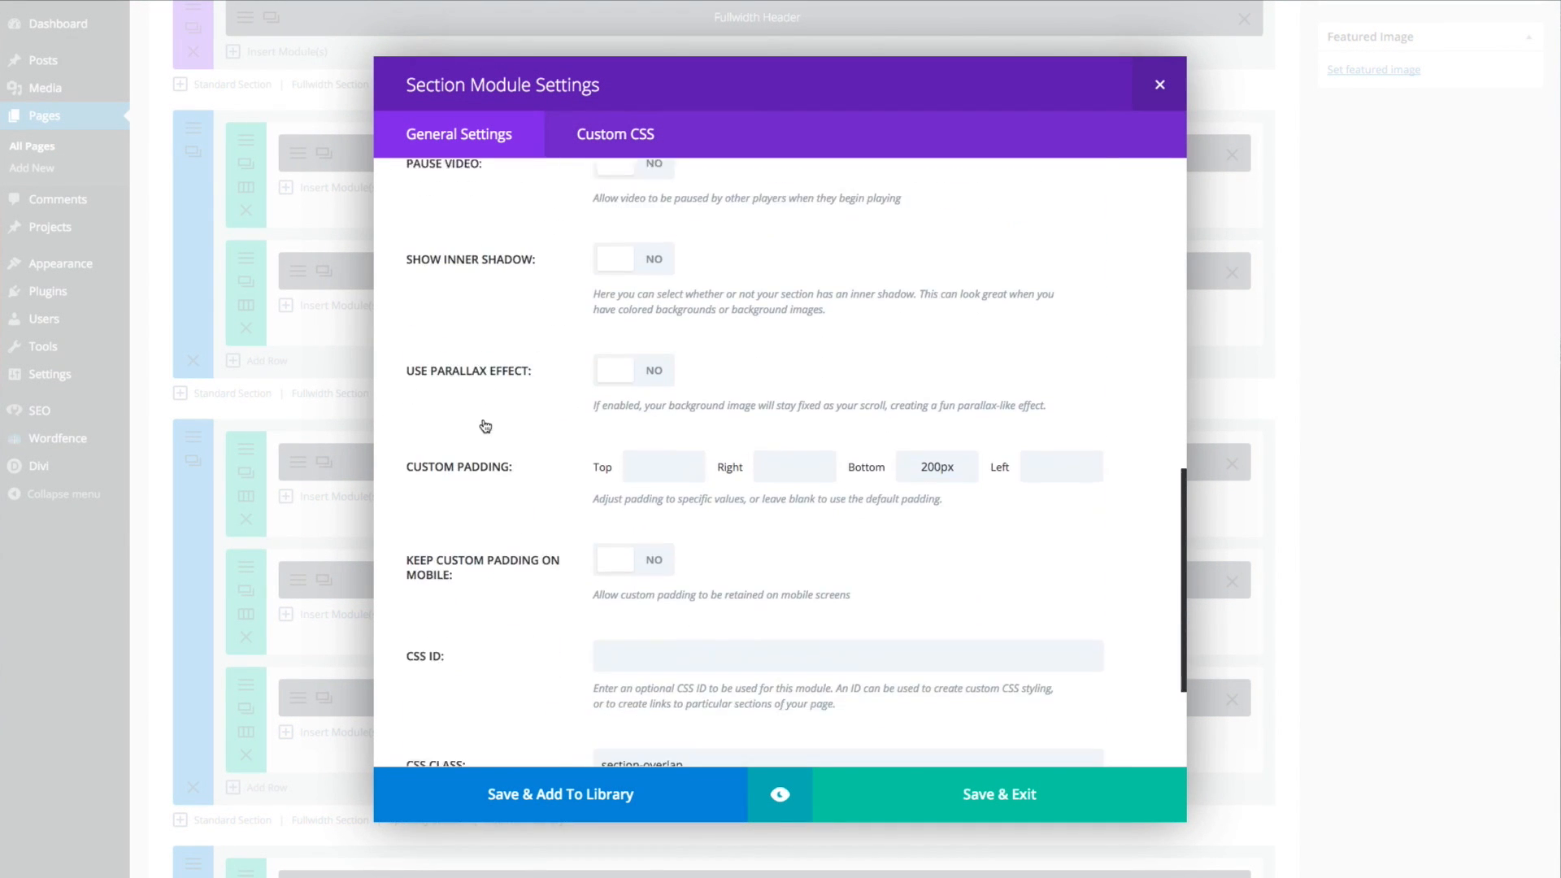
pyautogui.scroll(-3)
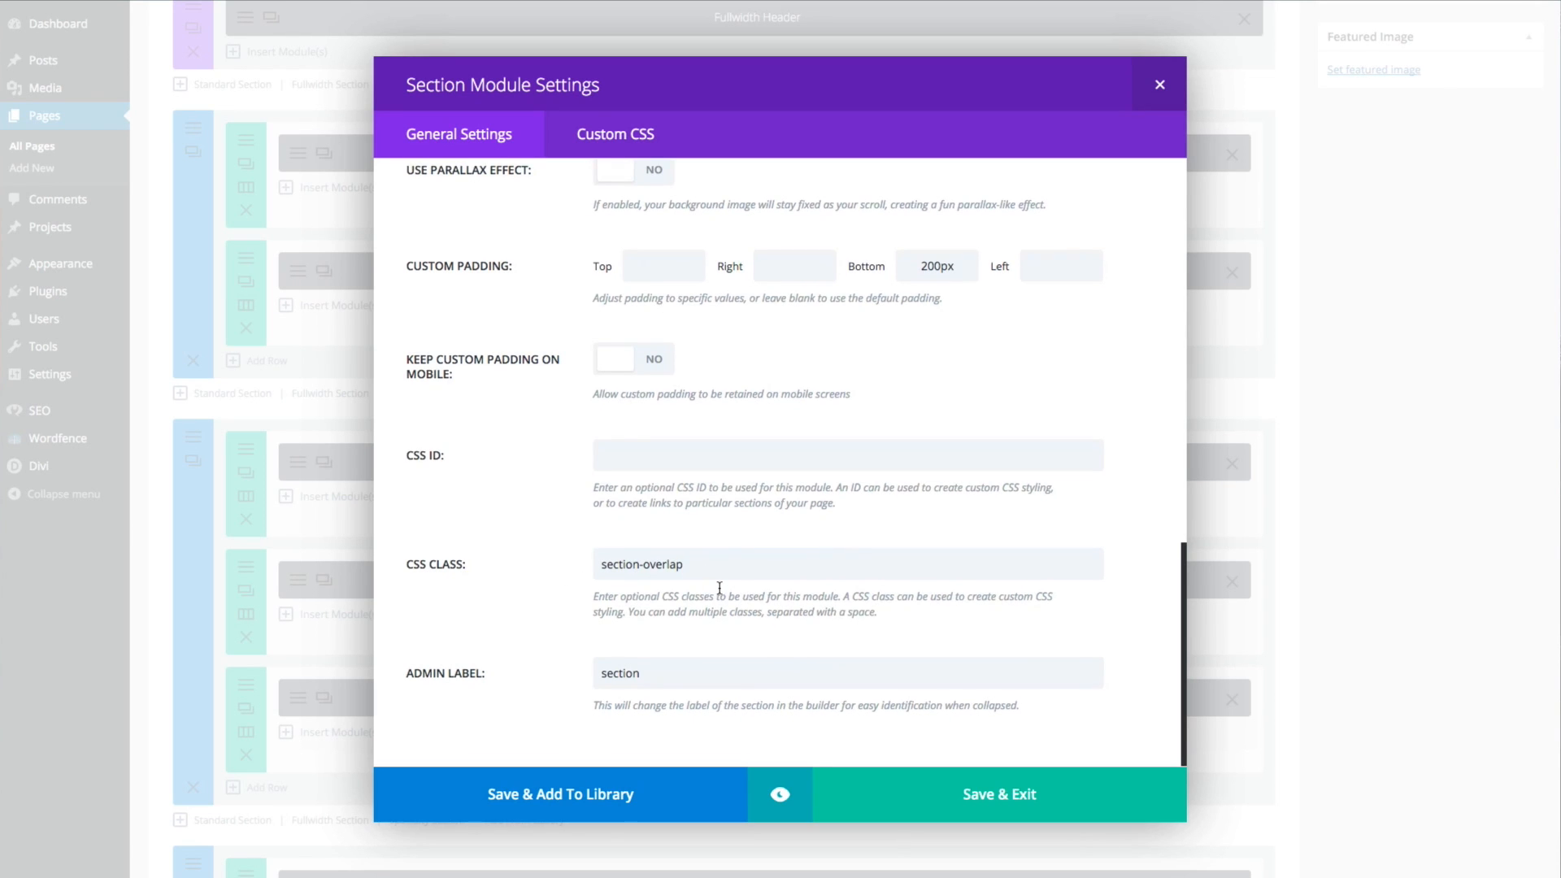
pyautogui.click(999, 793)
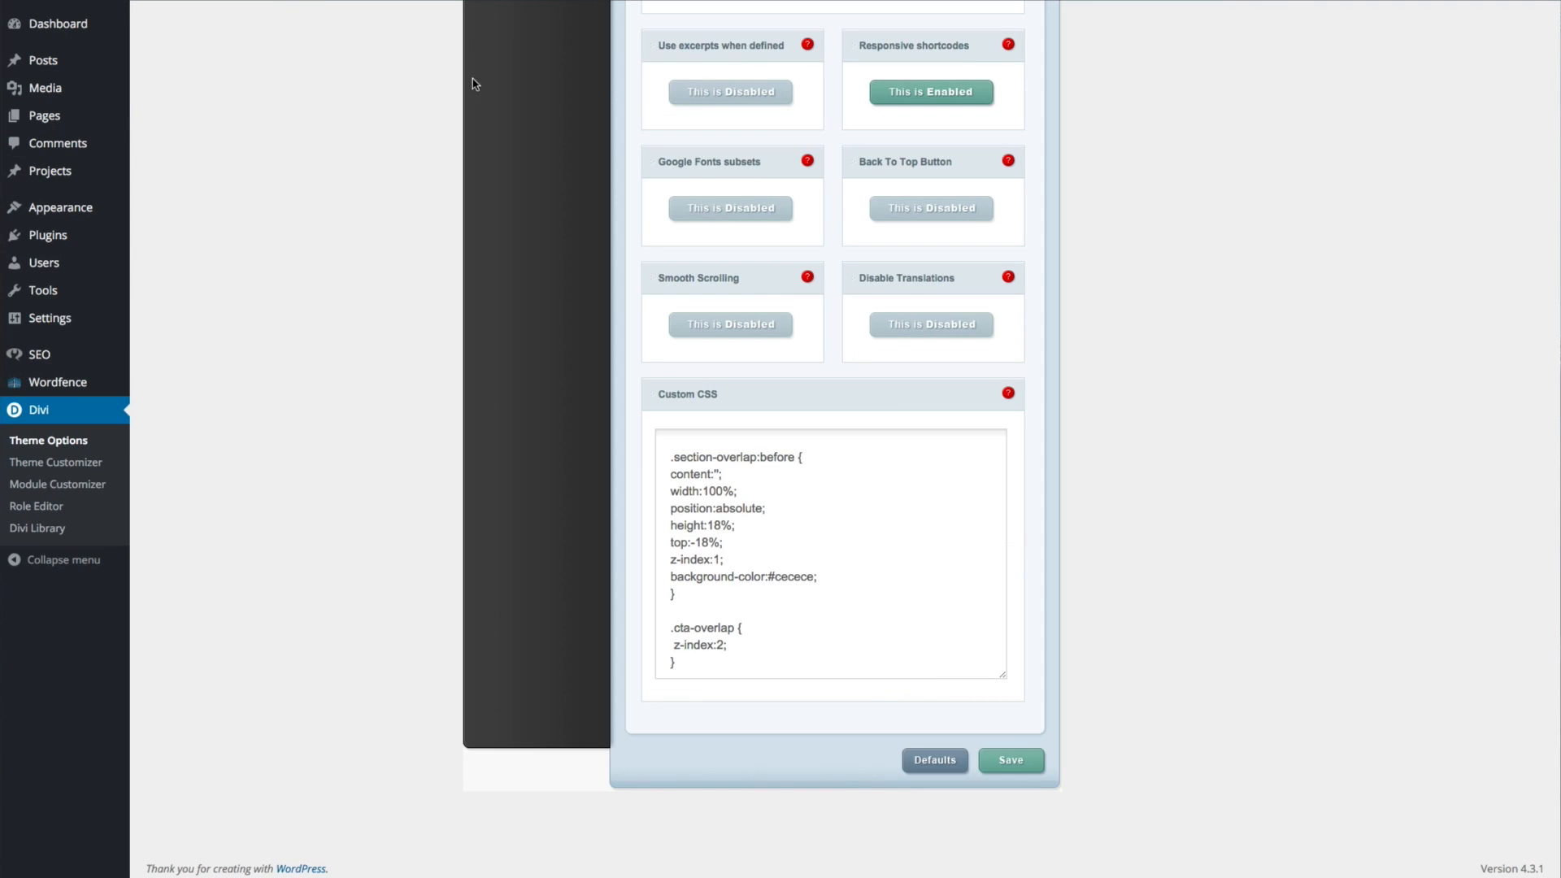
pyautogui.moveTo(645, 399)
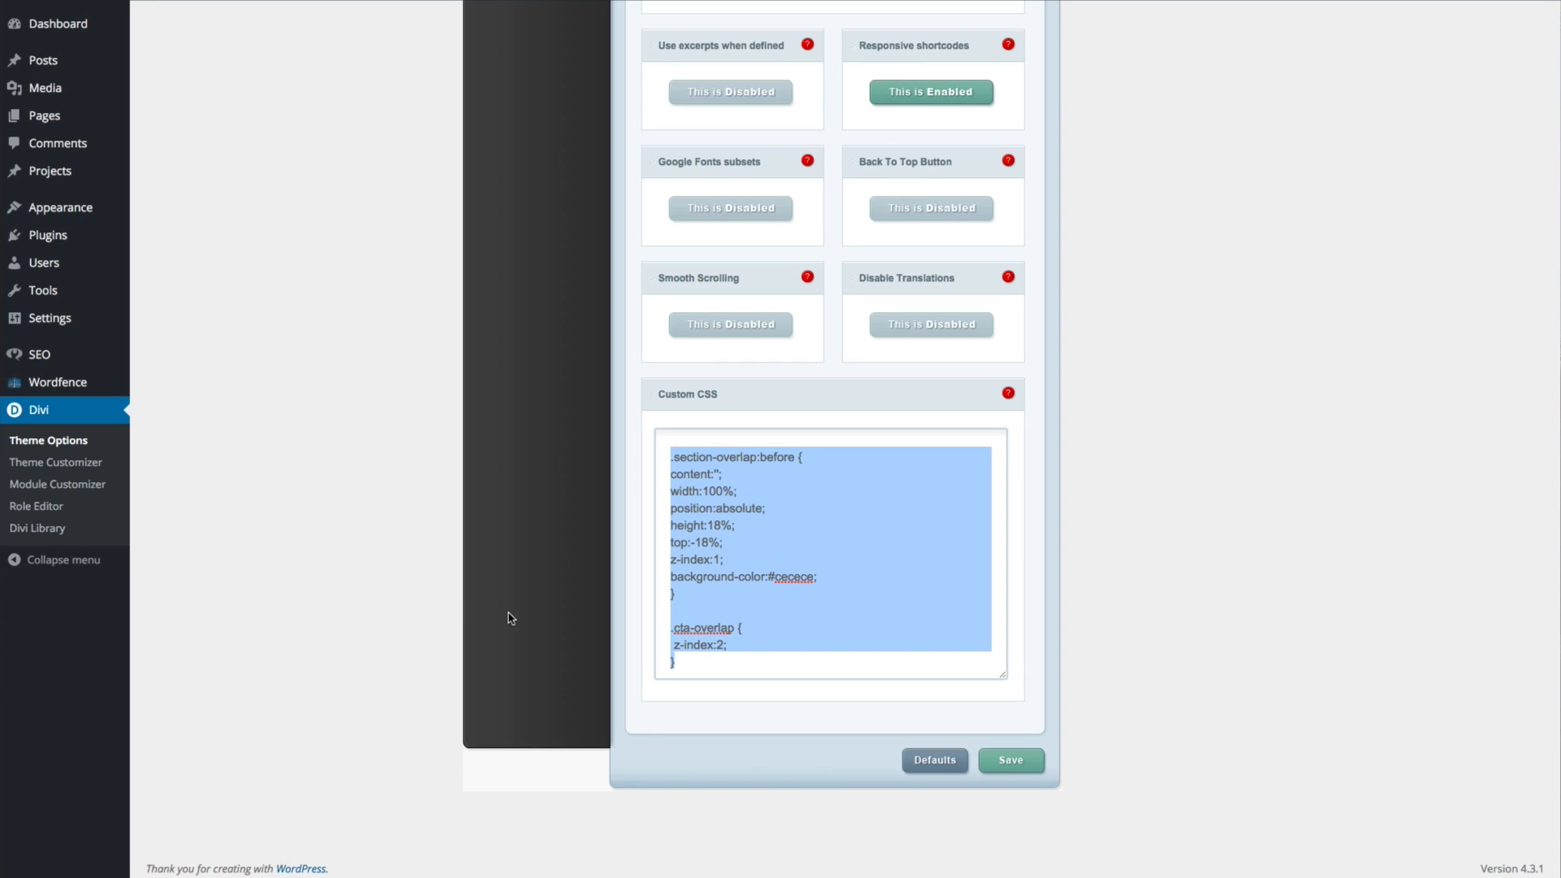
pyautogui.click(701, 526)
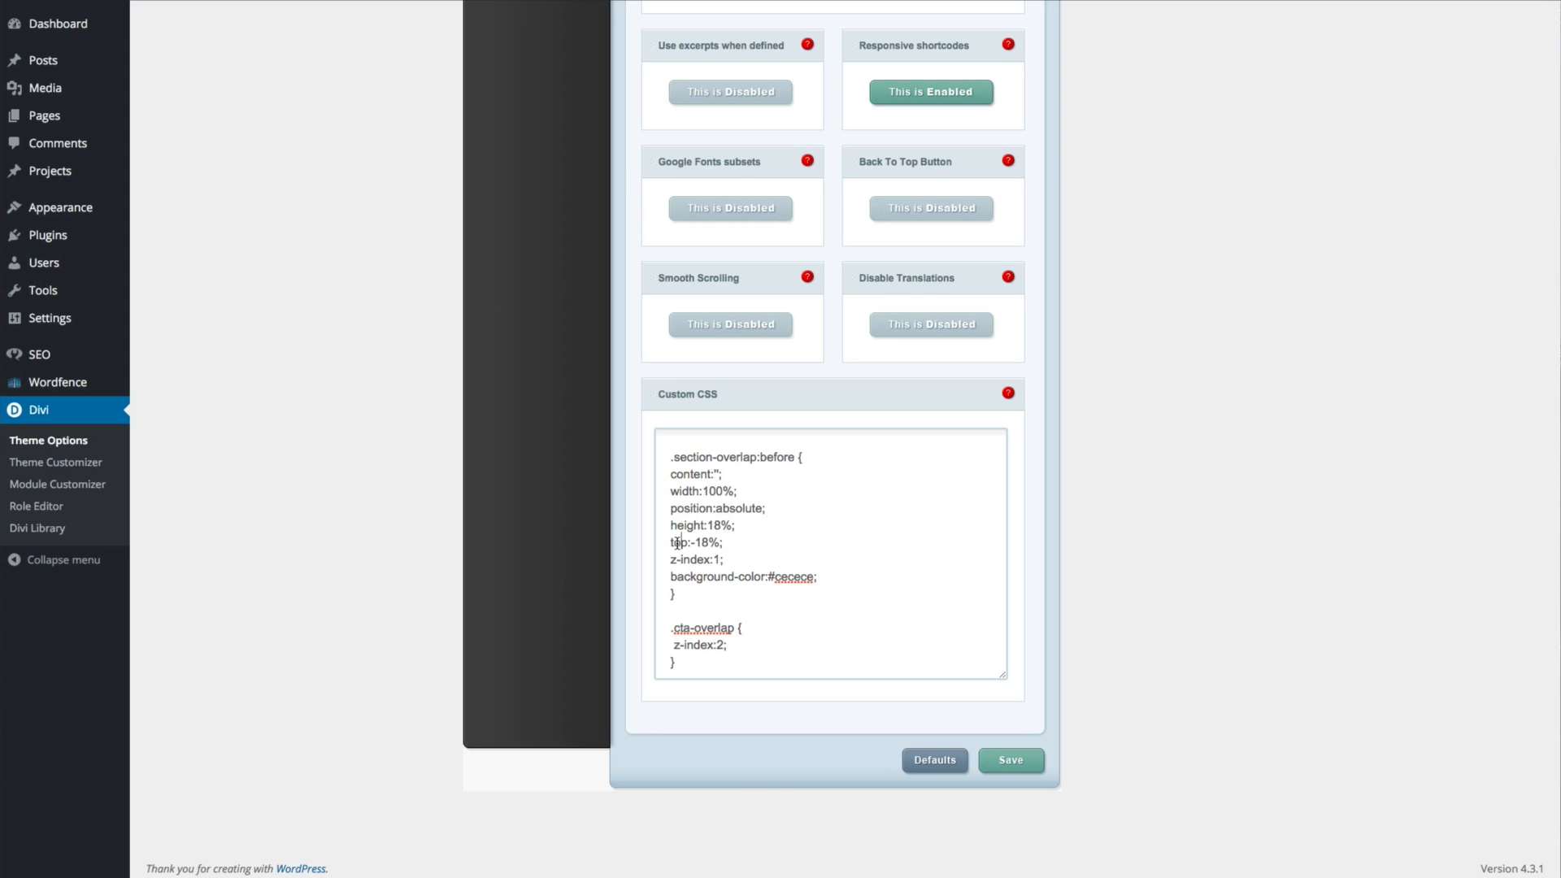
pyautogui.doubleClick(793, 577)
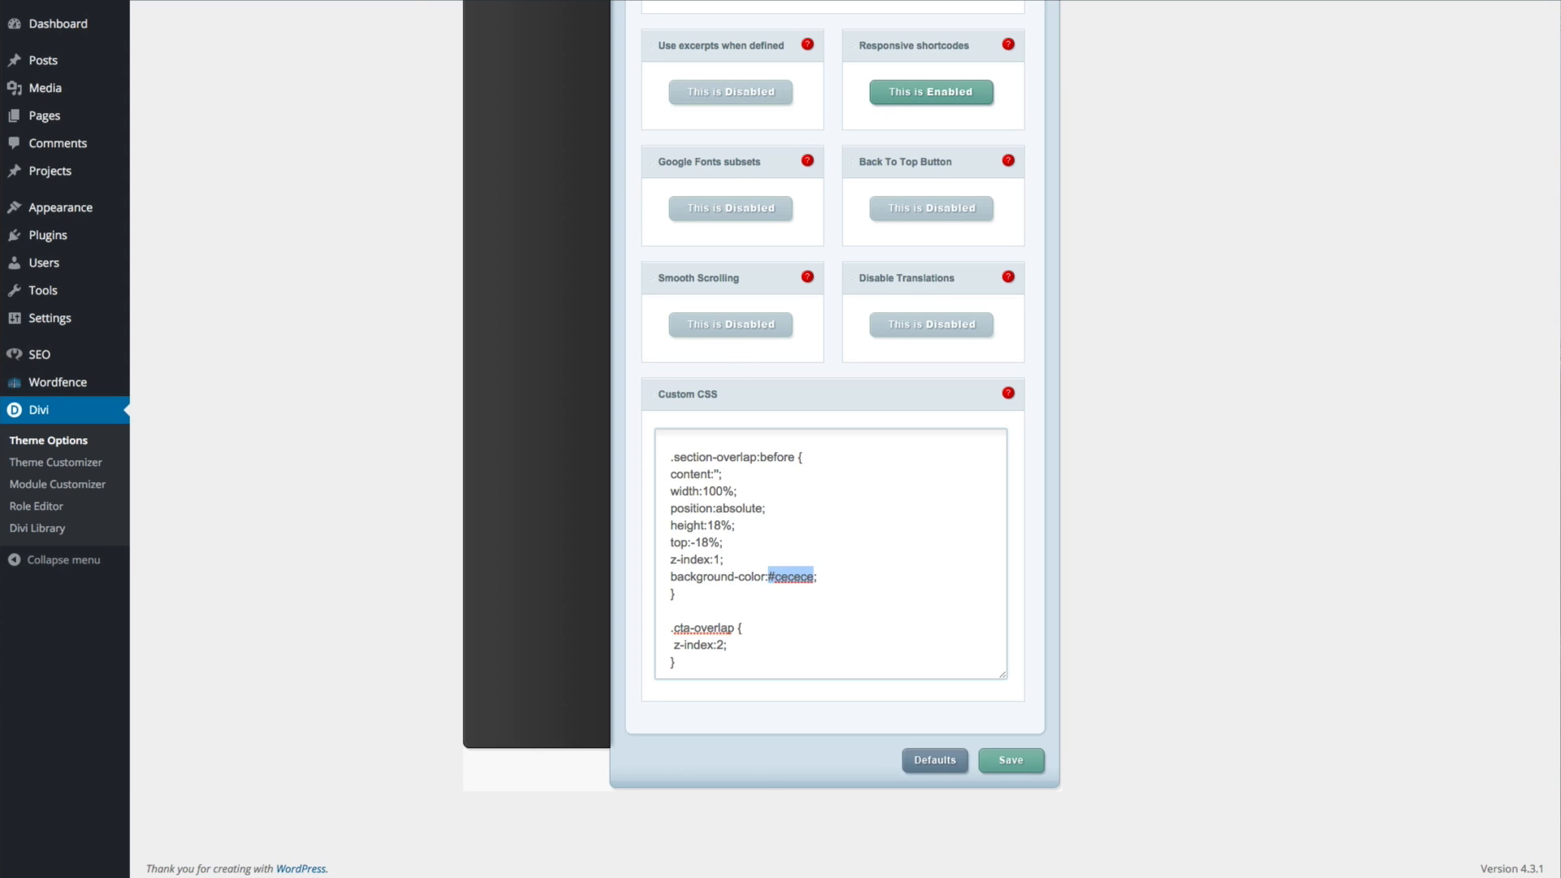
pyautogui.moveTo(528, 405)
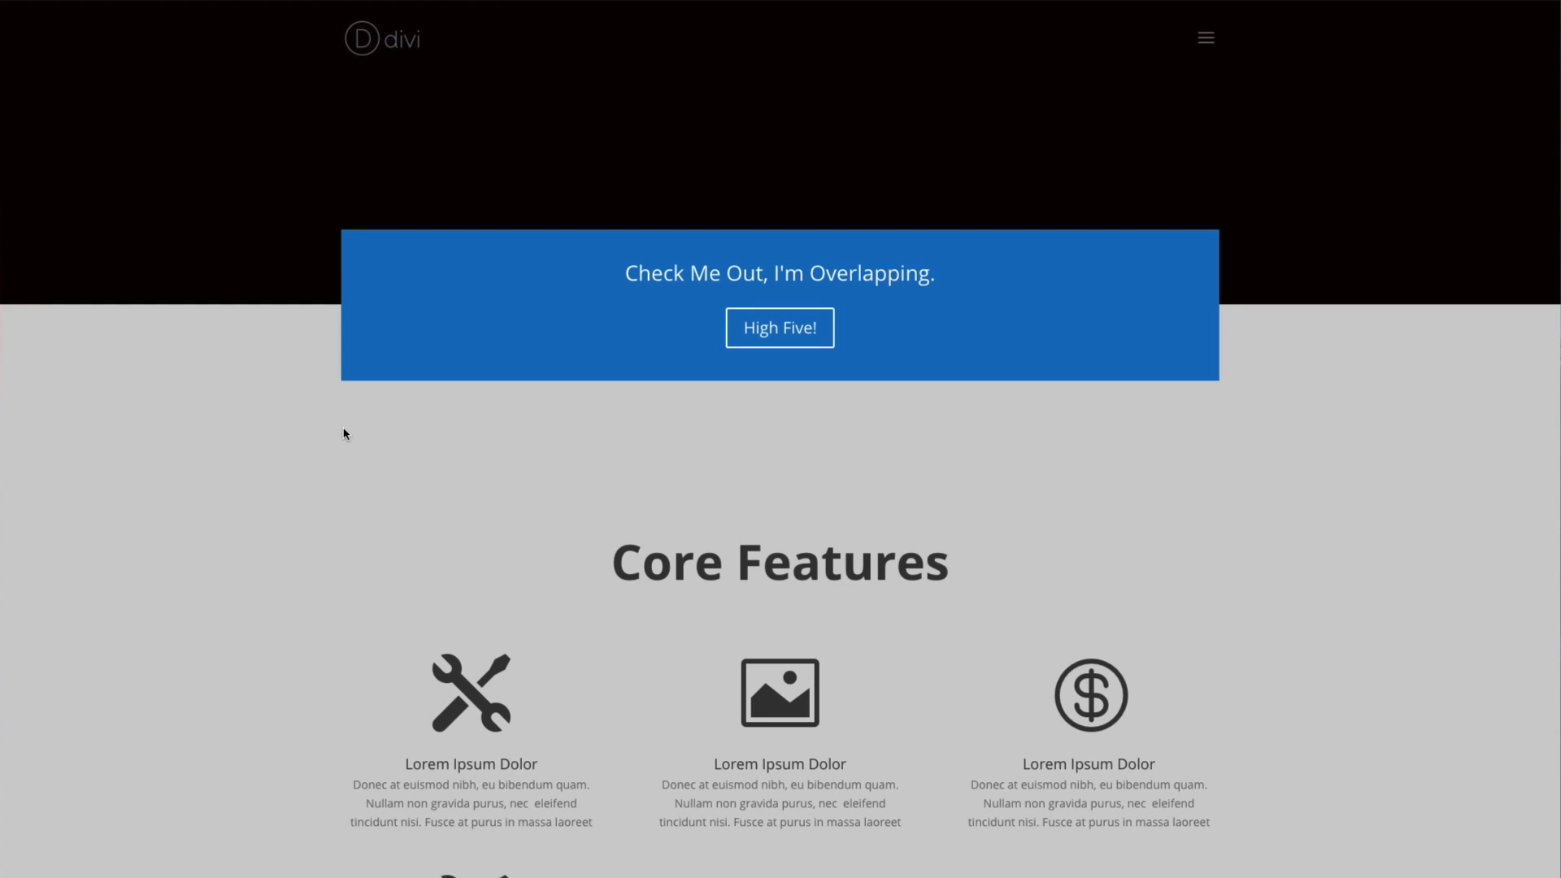
pyautogui.moveTo(394, 473)
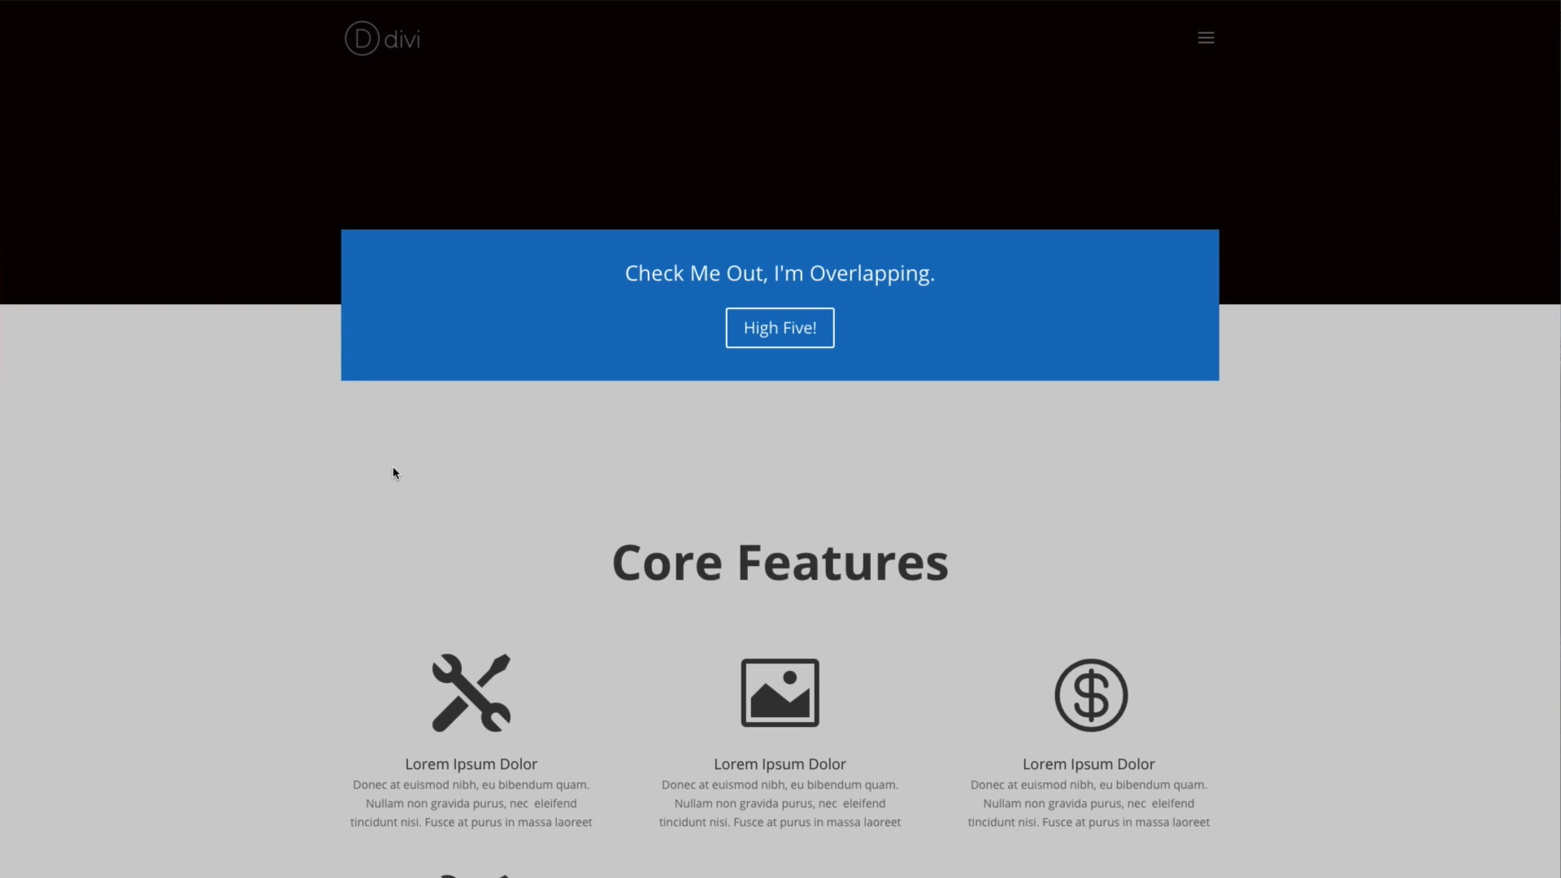
pyautogui.moveTo(387, 468)
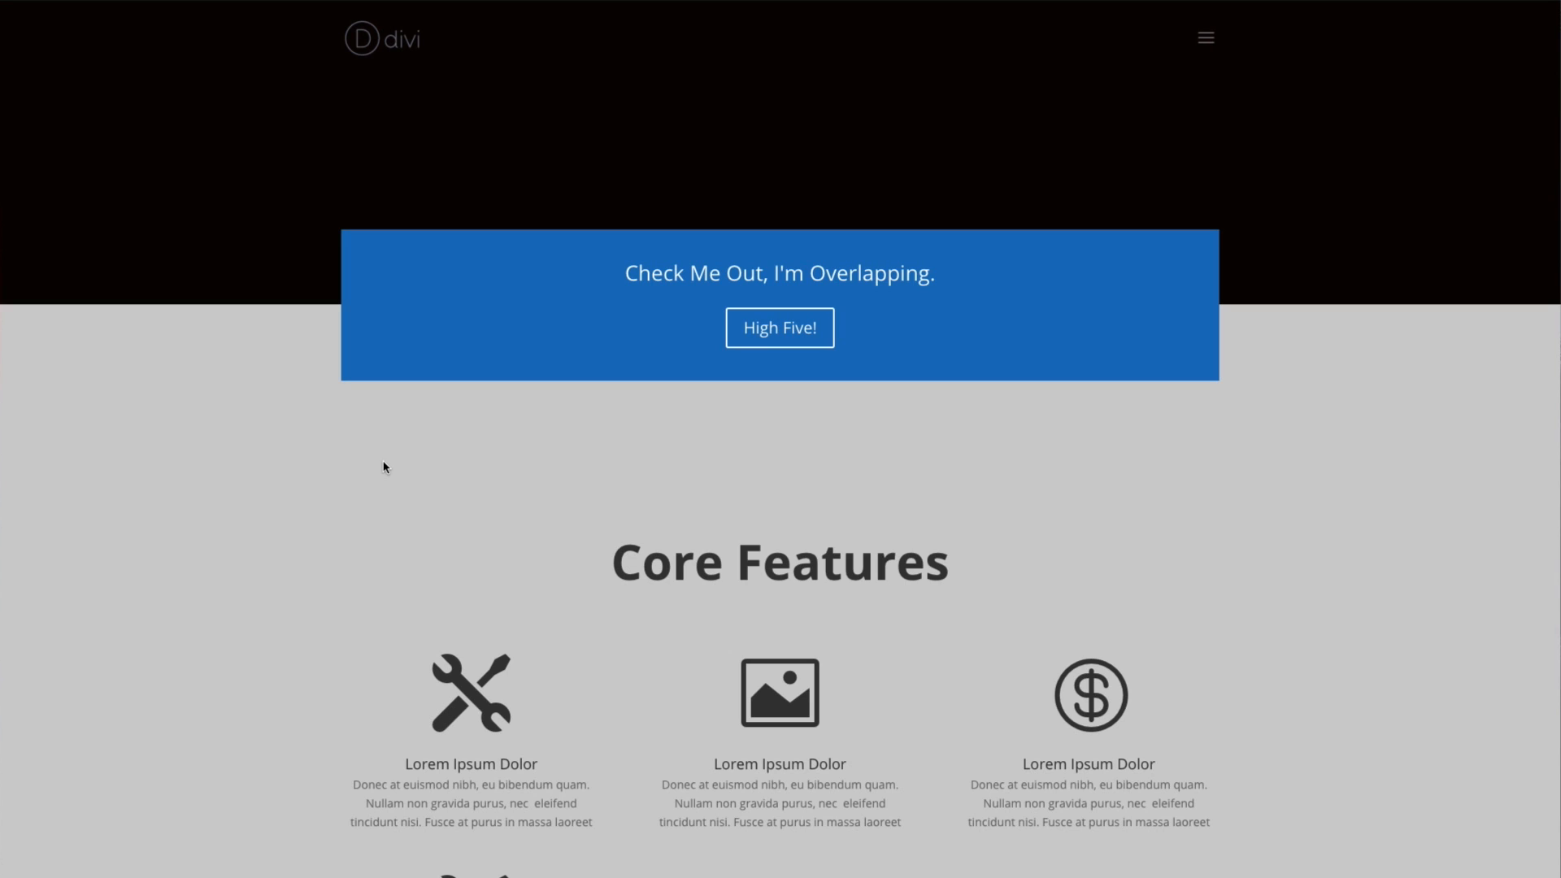
pyautogui.moveTo(406, 468)
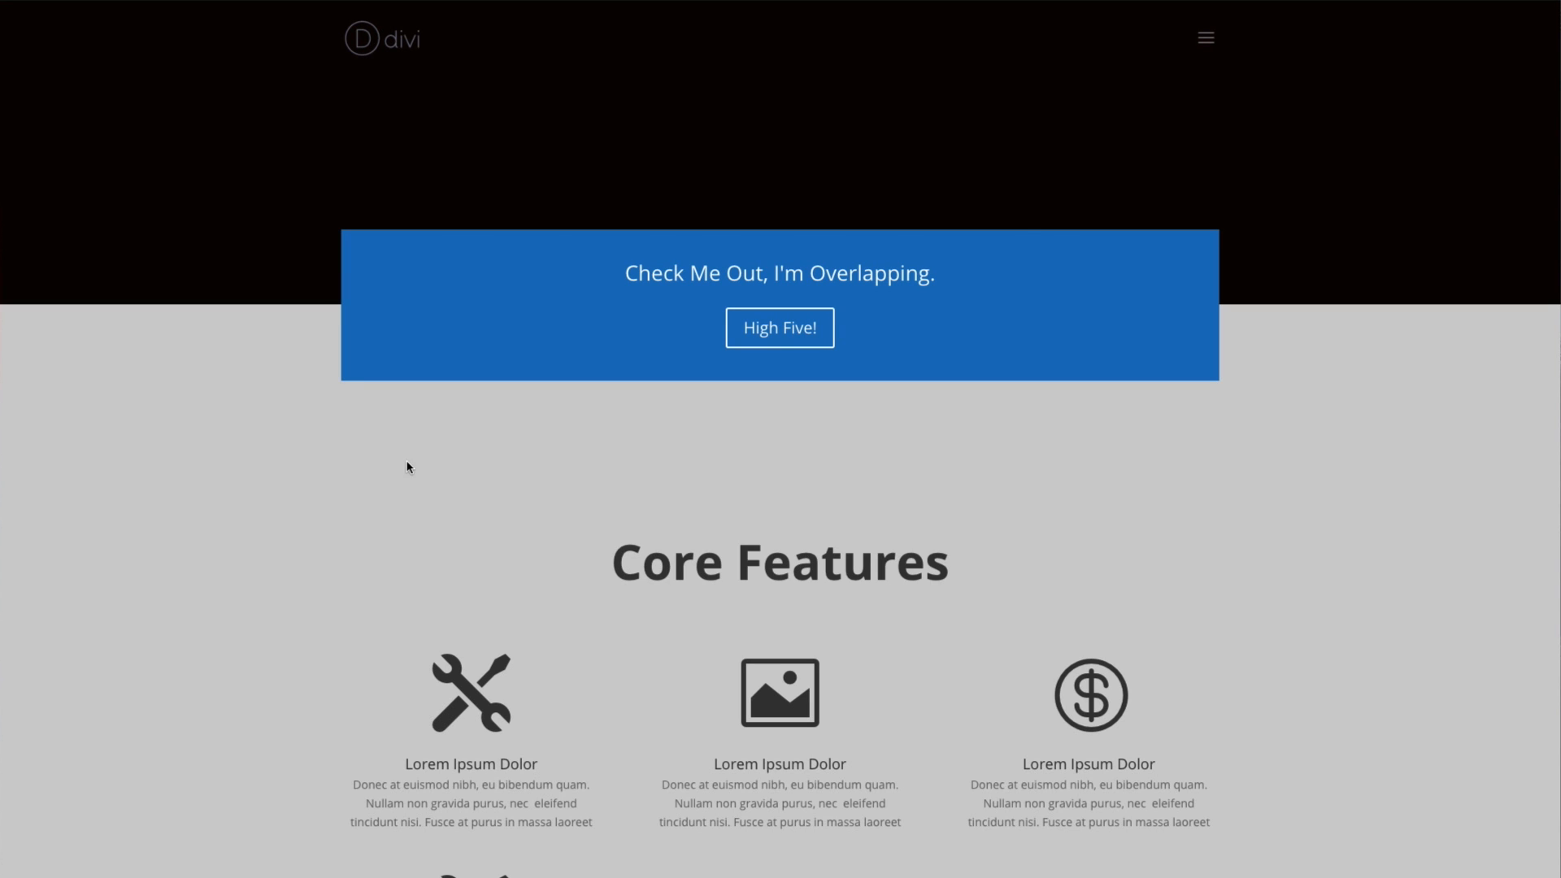